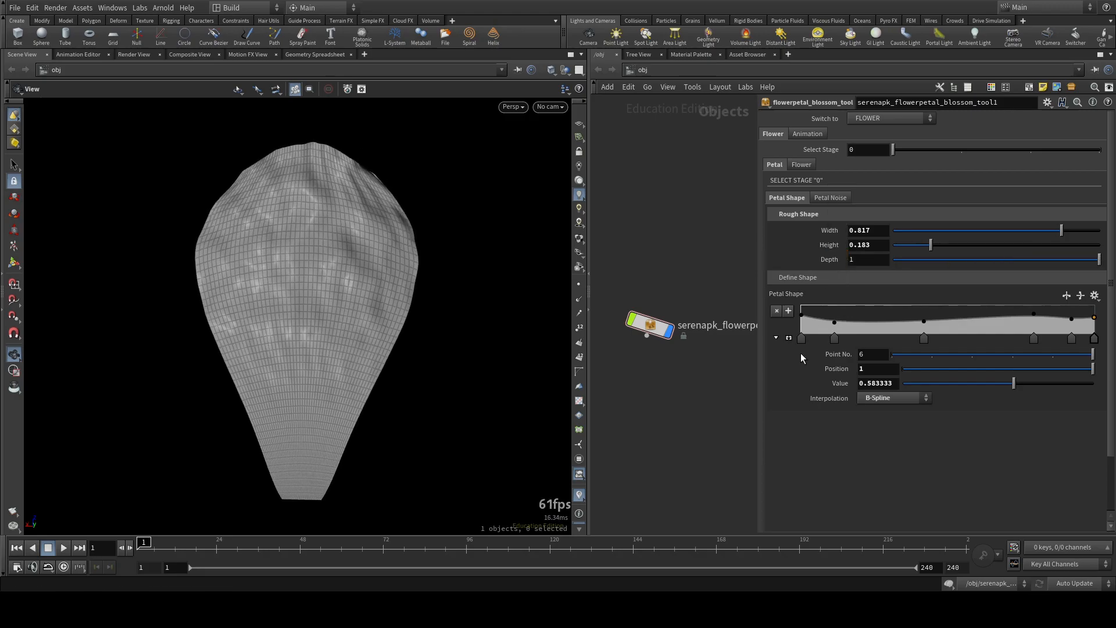
Reshape the Petal Shape ramp points to give the petal outline a narrower top.
click(836, 339)
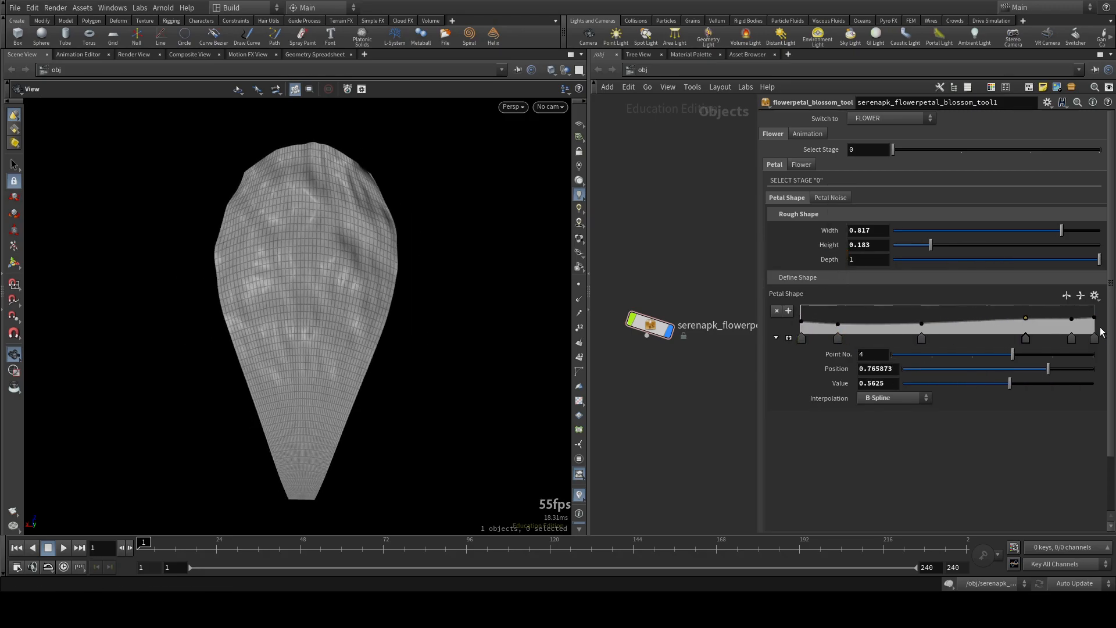
drag(1024, 318, 1071, 320)
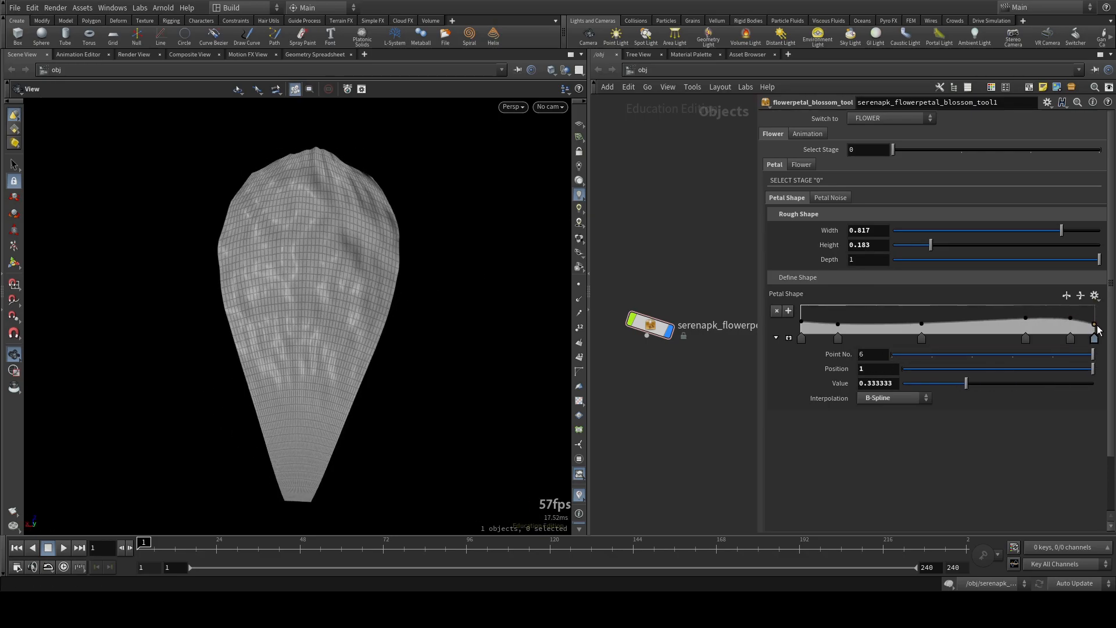
click(830, 132)
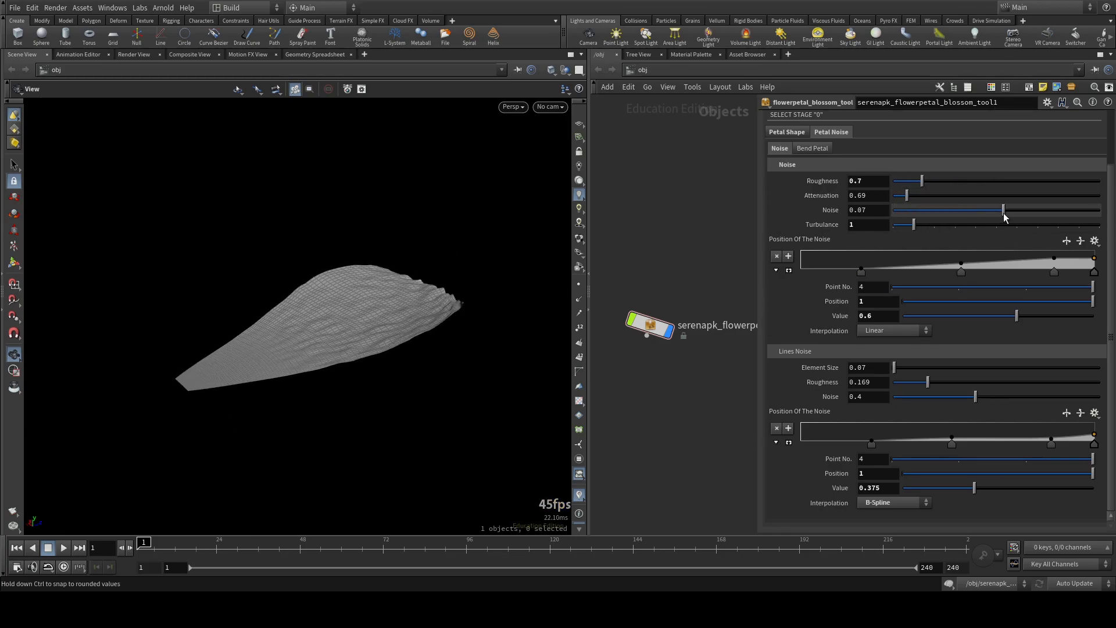
Lower the petal surface noise strength and reduce the Lines Noise amount.
drag(1005, 209, 964, 209)
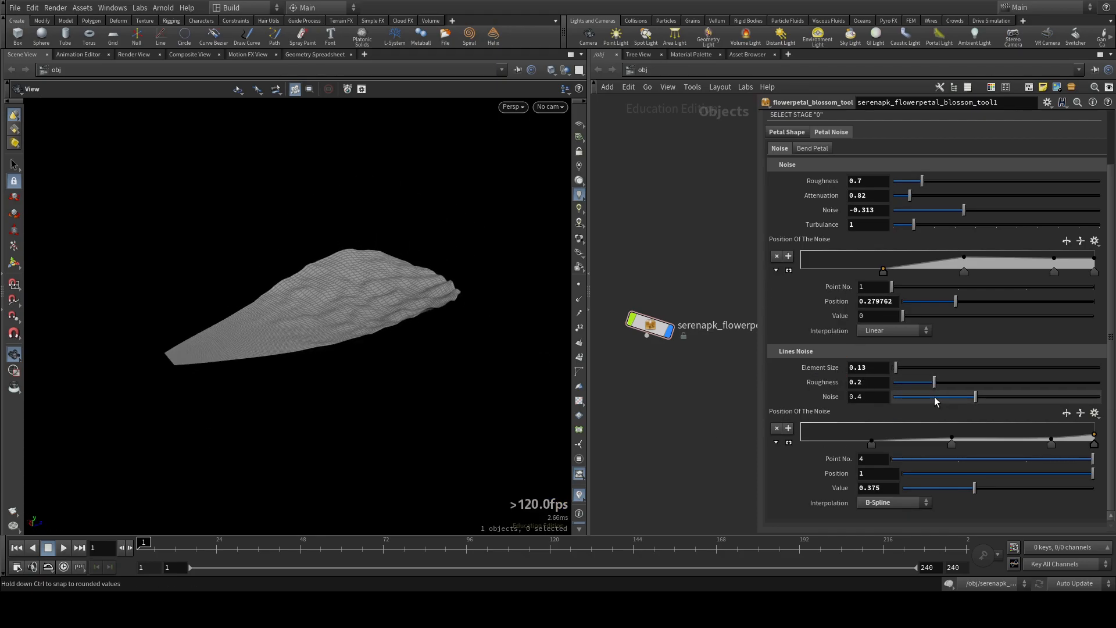
drag(975, 396, 939, 397)
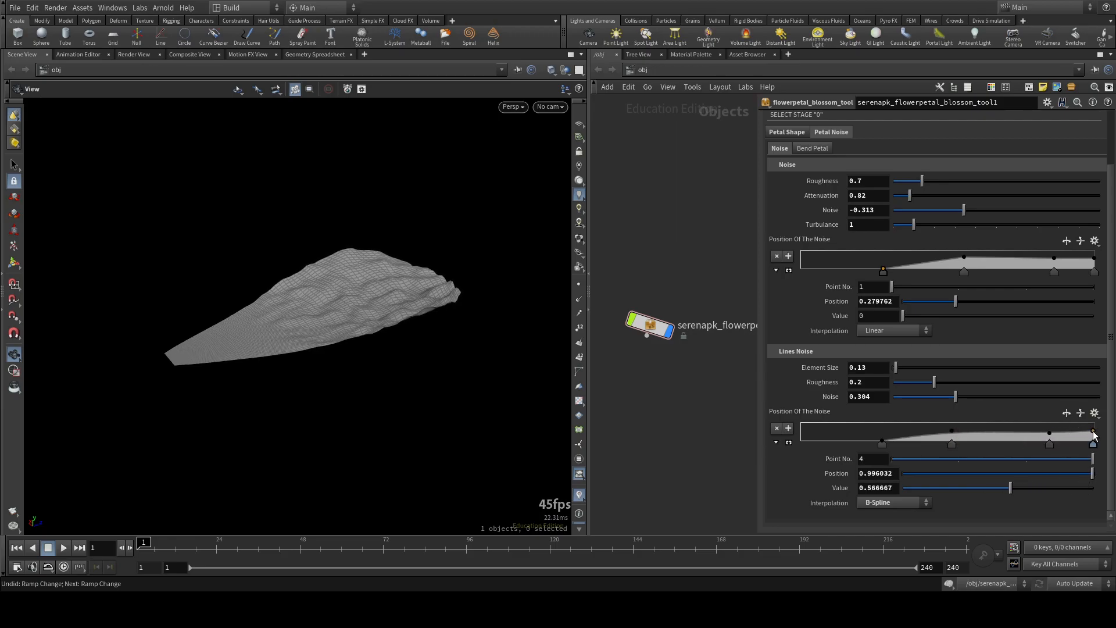
click(812, 148)
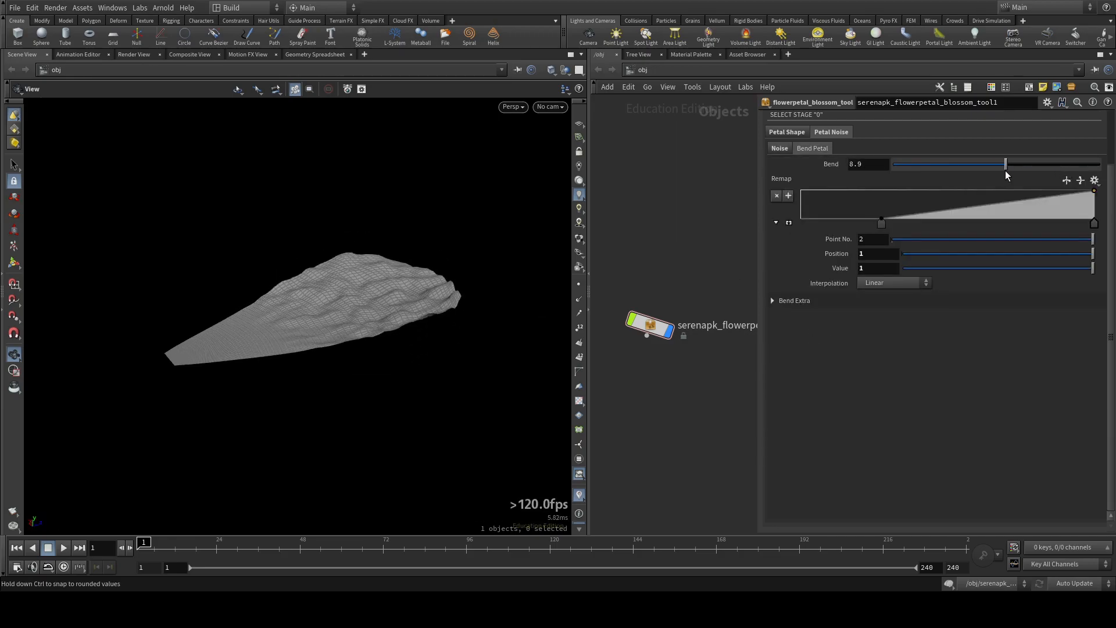
Lower the petal Bend amount and shift the Remap start point along the petal.
drag(1006, 164, 1003, 164)
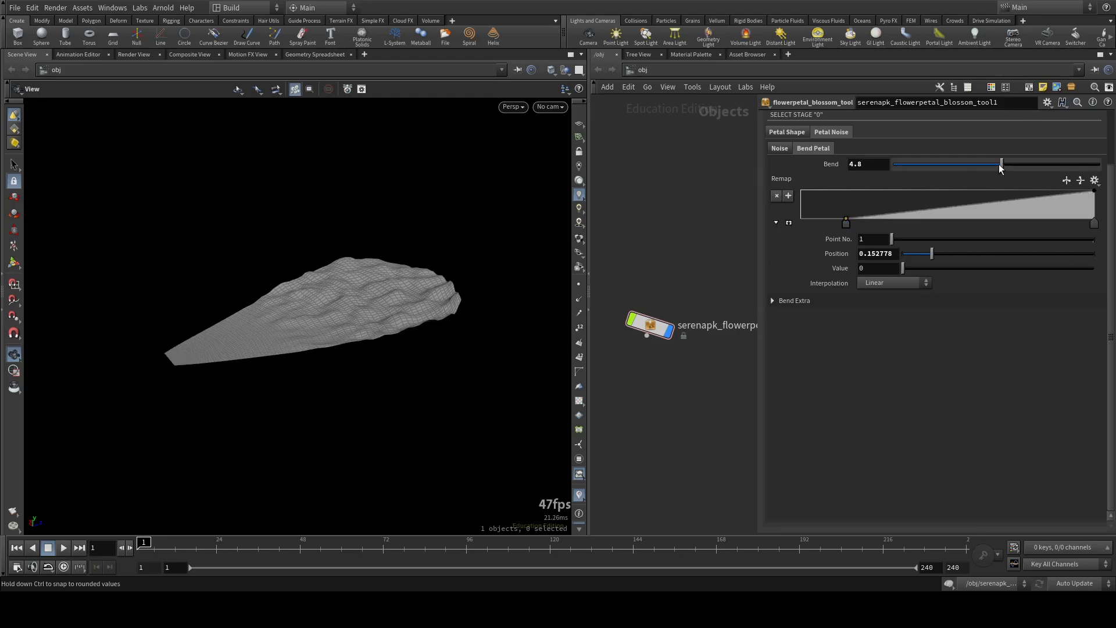
drag(1000, 164, 1057, 164)
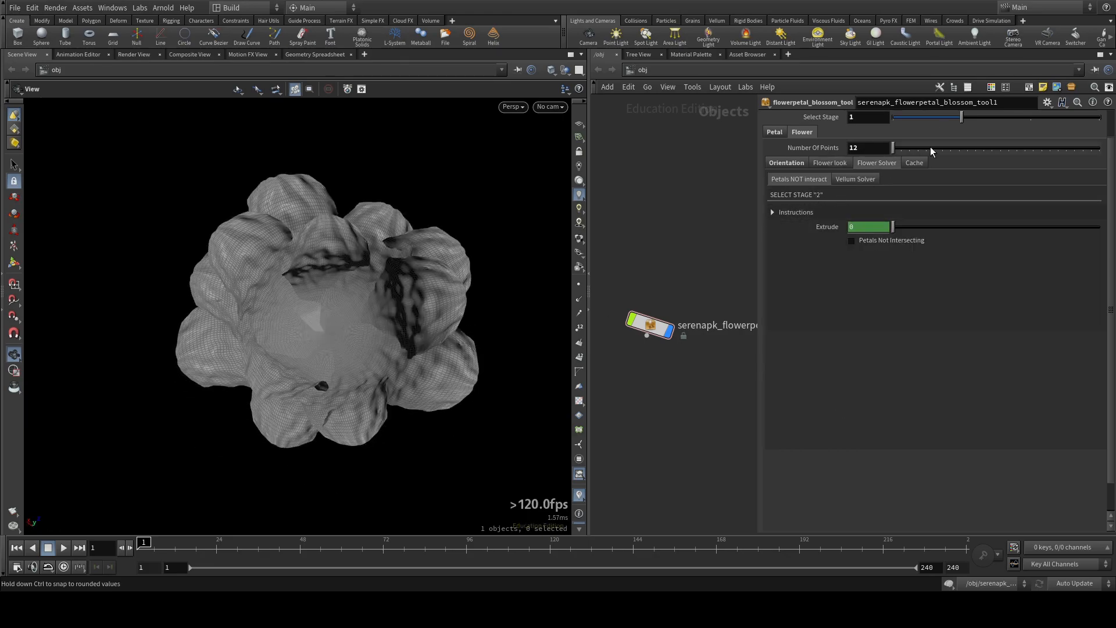
Advance Select Stage to extrude and simulate the petals, then check the cached bloom.
drag(892, 117, 1031, 116)
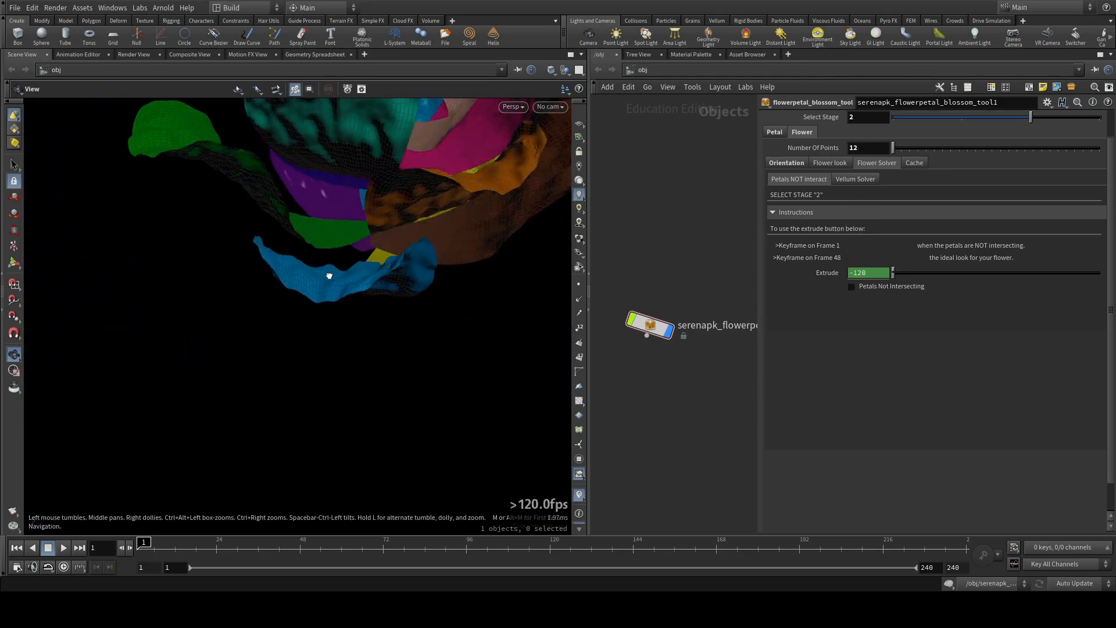
drag(329, 276, 393, 293)
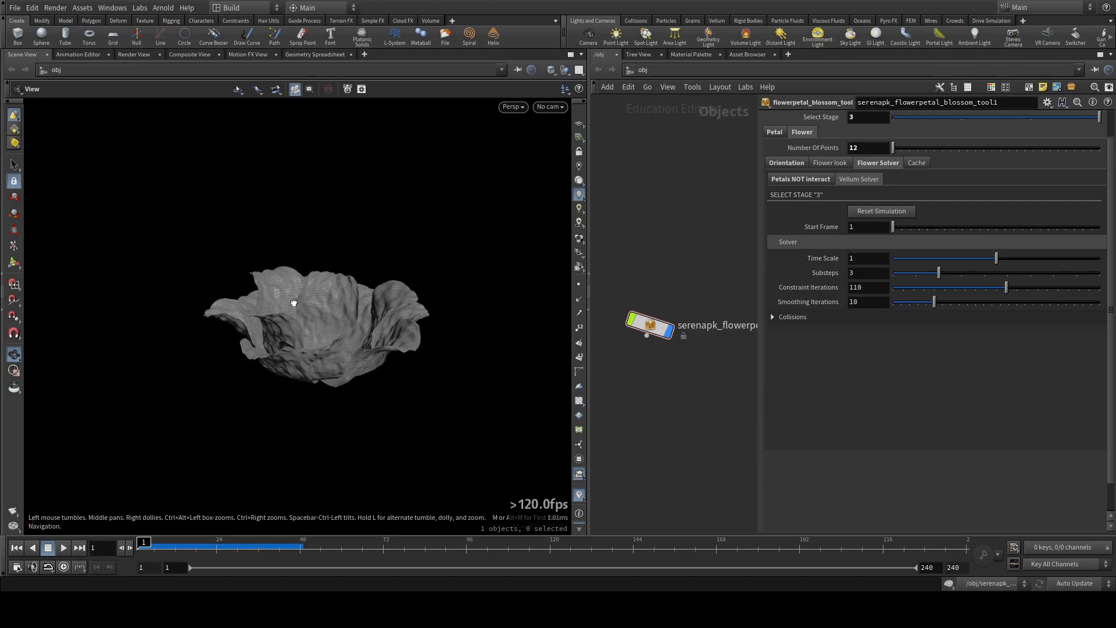
click(917, 162)
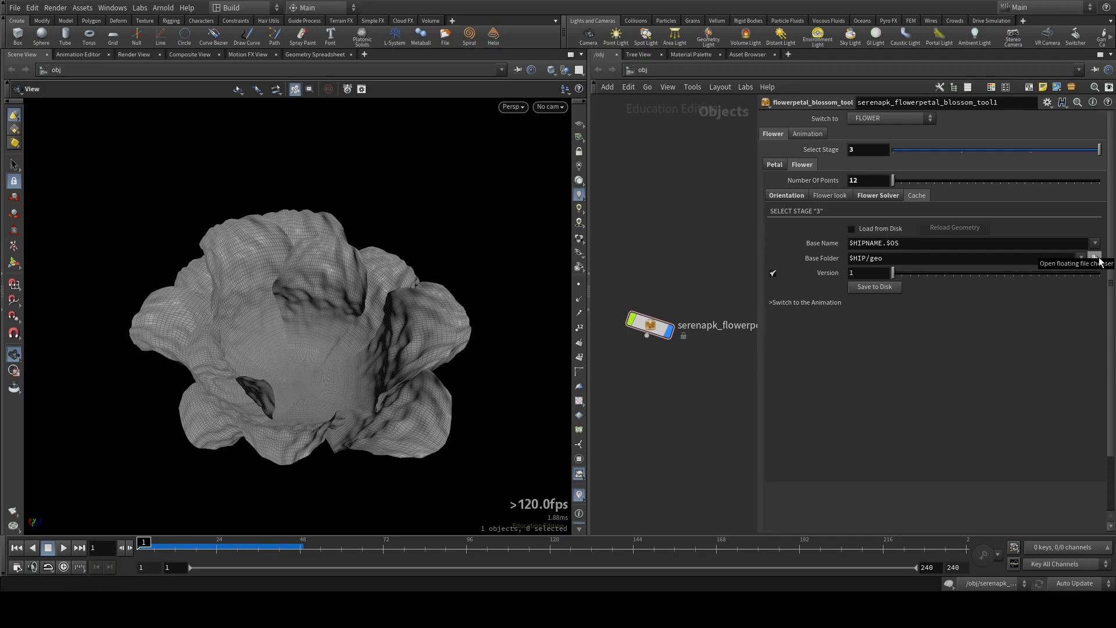
click(890, 118)
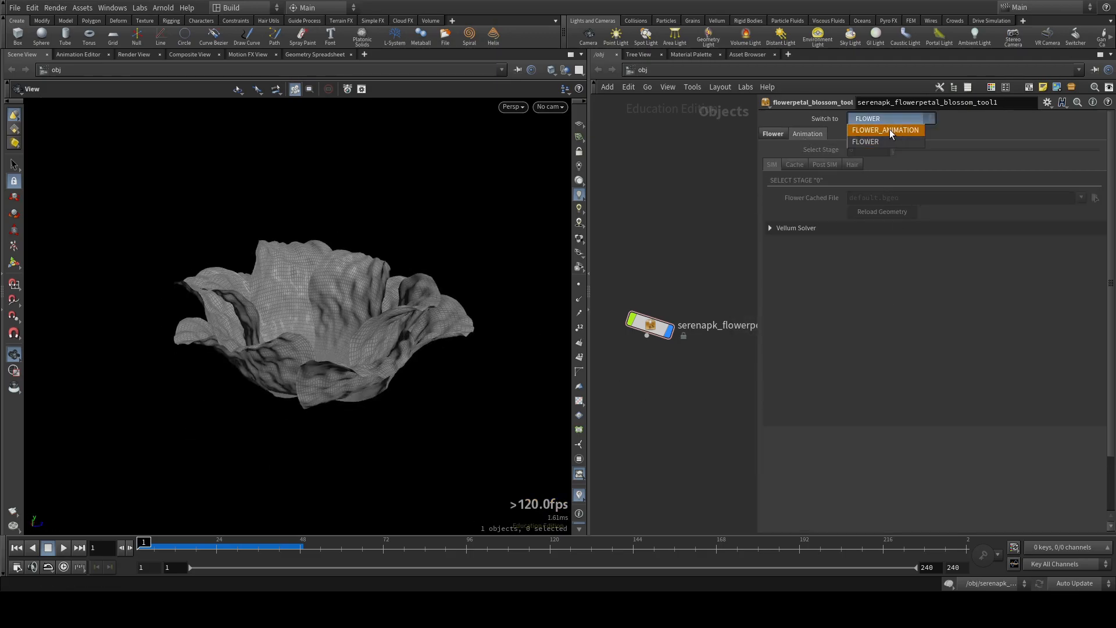
Set the tool to FLOWER_ANIMATION, expand Vellum Solver, and advance to the Post SIM stage.
click(885, 130)
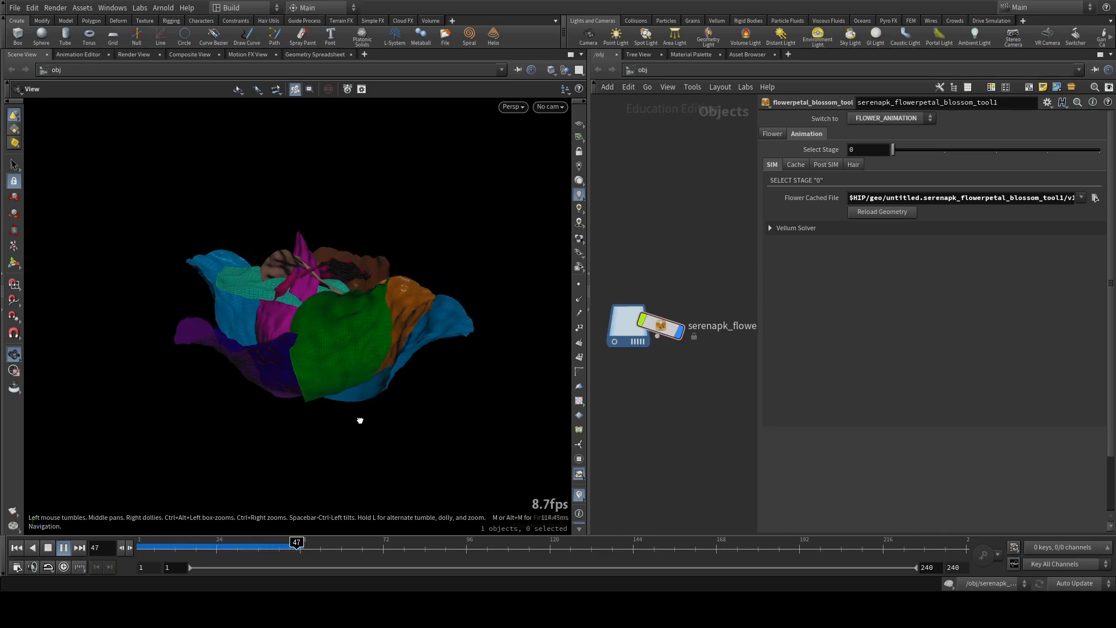
click(62, 548)
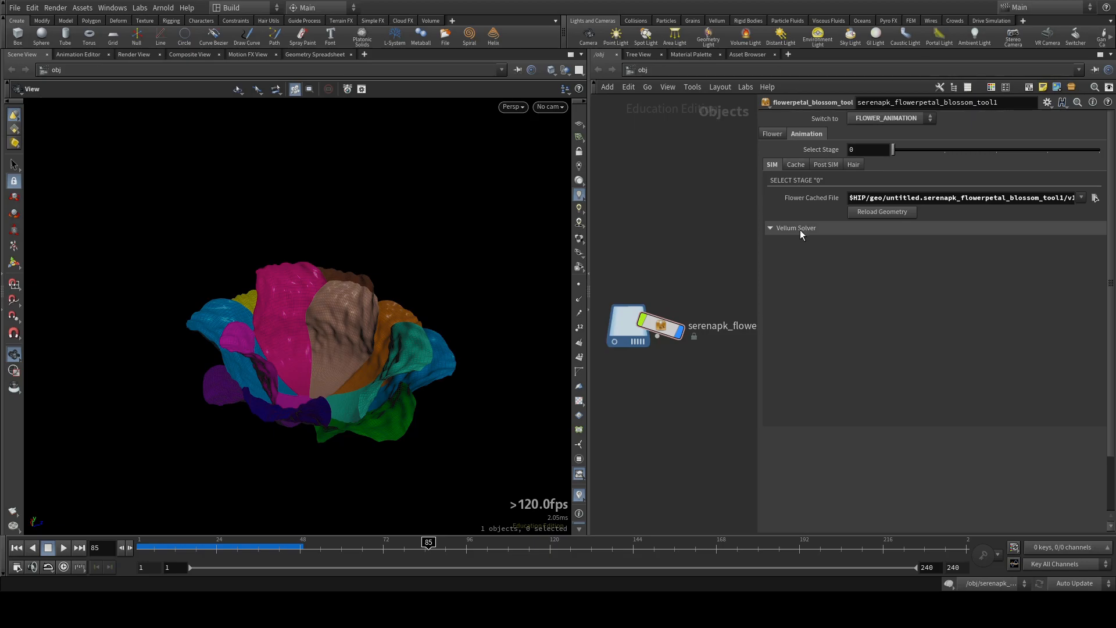
click(770, 228)
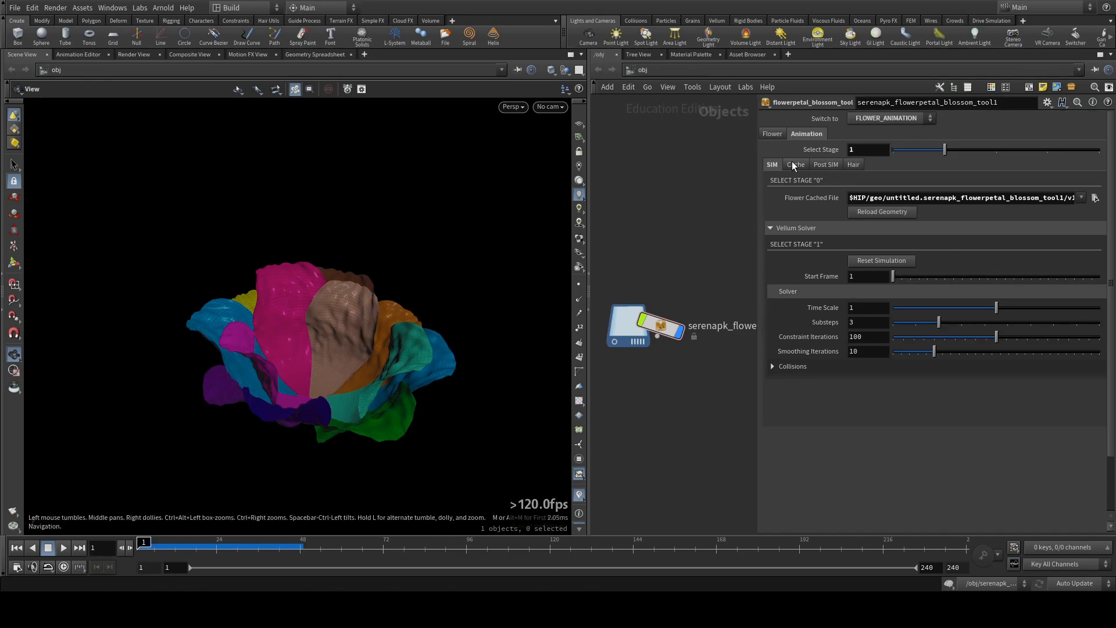
drag(945, 150, 995, 150)
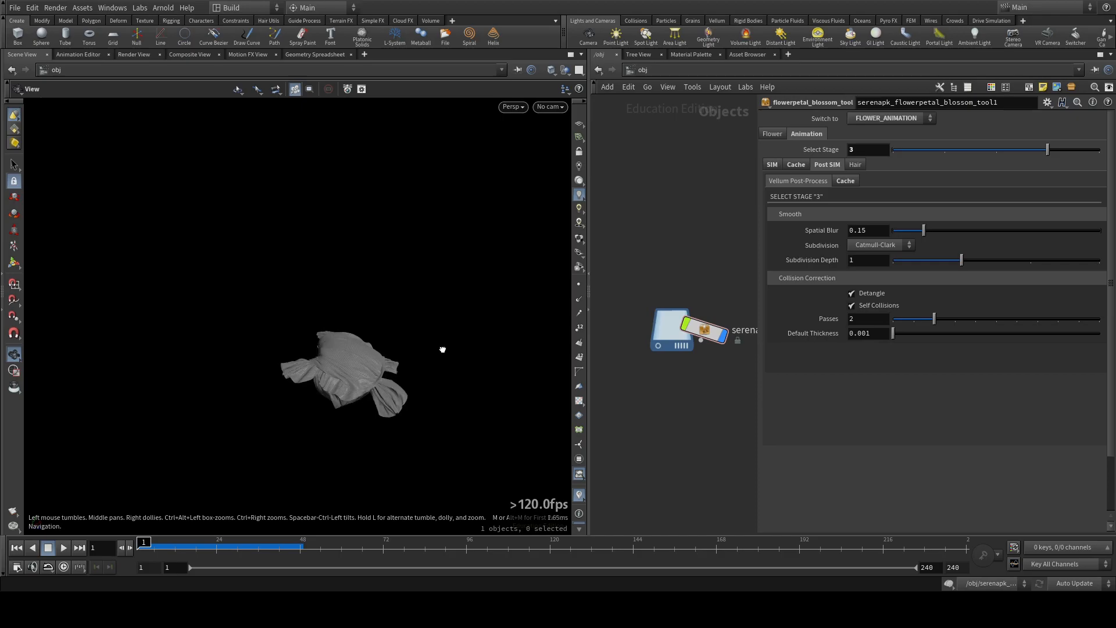
Play the smoothed blossom animation on the timeline and stop it.
click(63, 548)
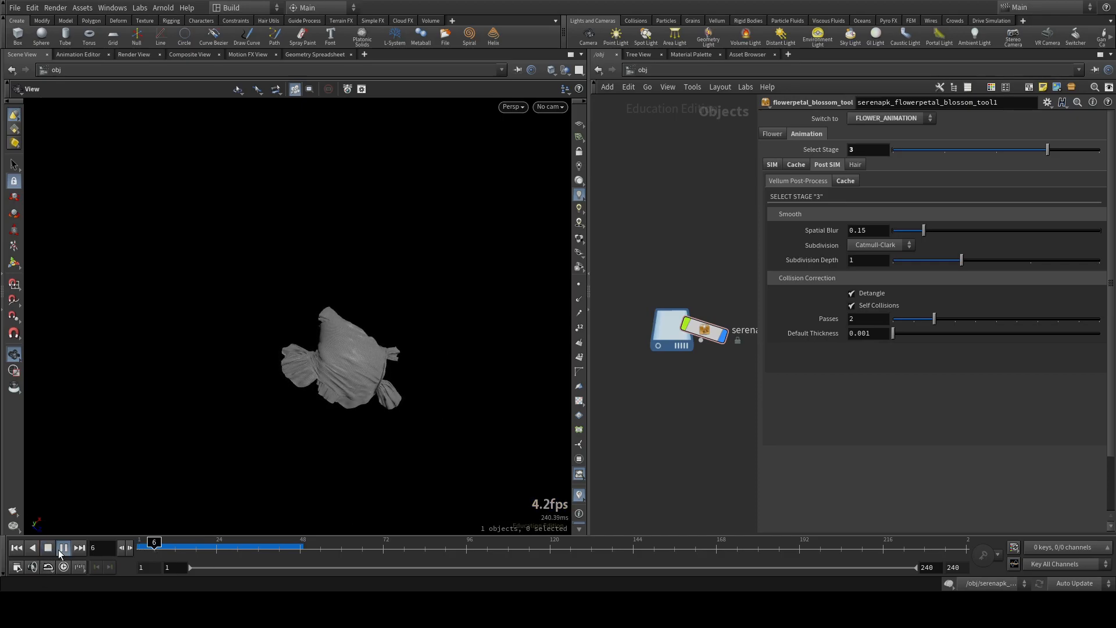
click(62, 547)
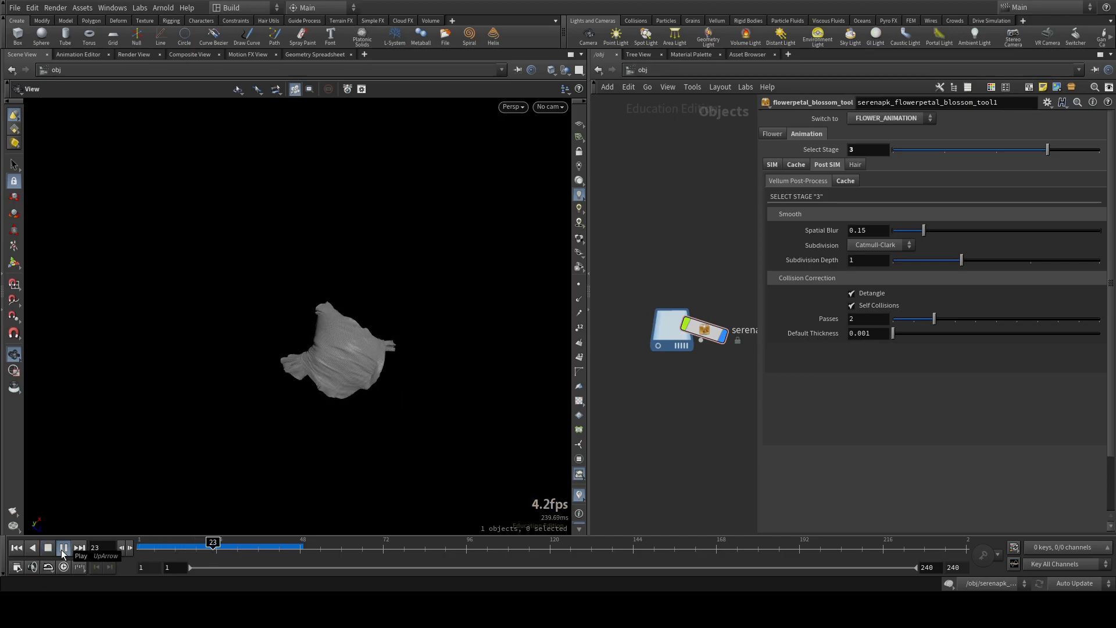
click(63, 548)
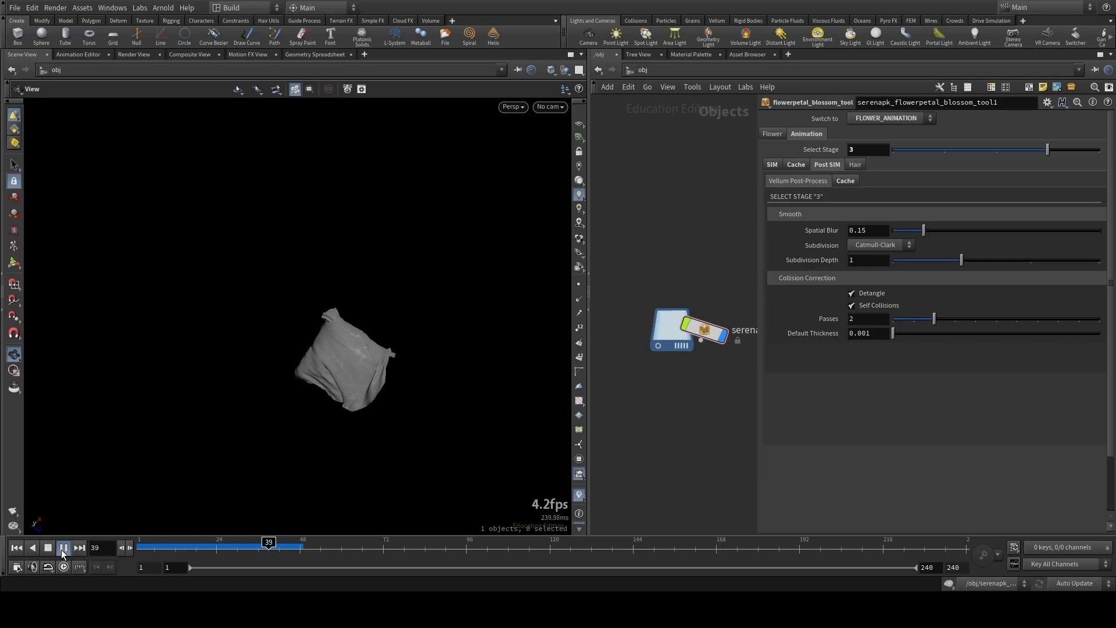
click(48, 548)
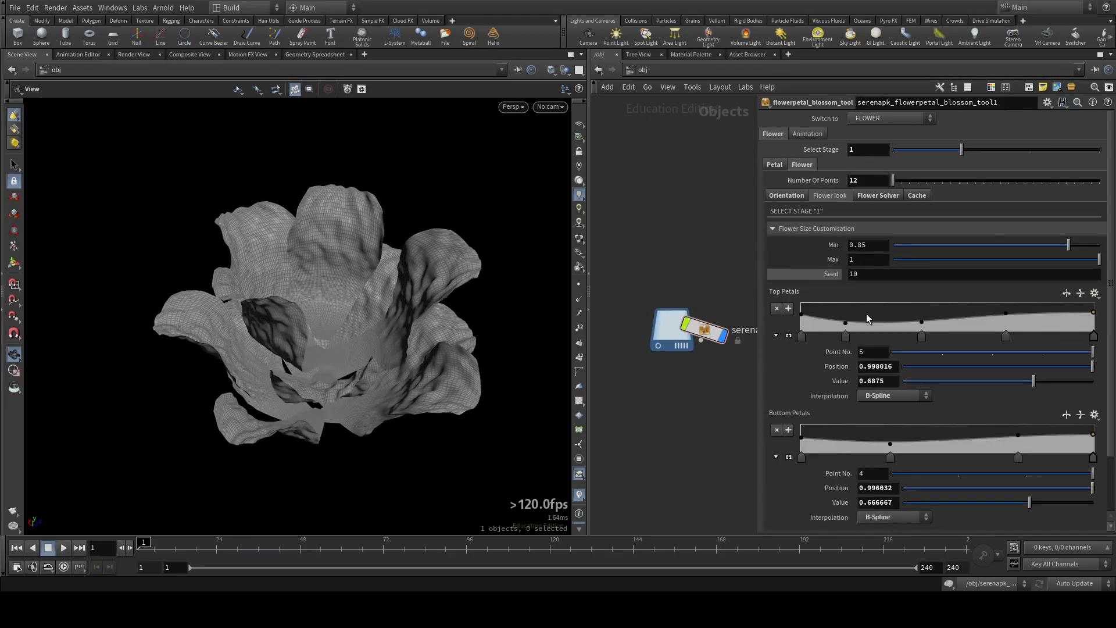
Narrow the Flower Size Customisation Min/Max range to about 0.7.
drag(1082, 258, 1036, 258)
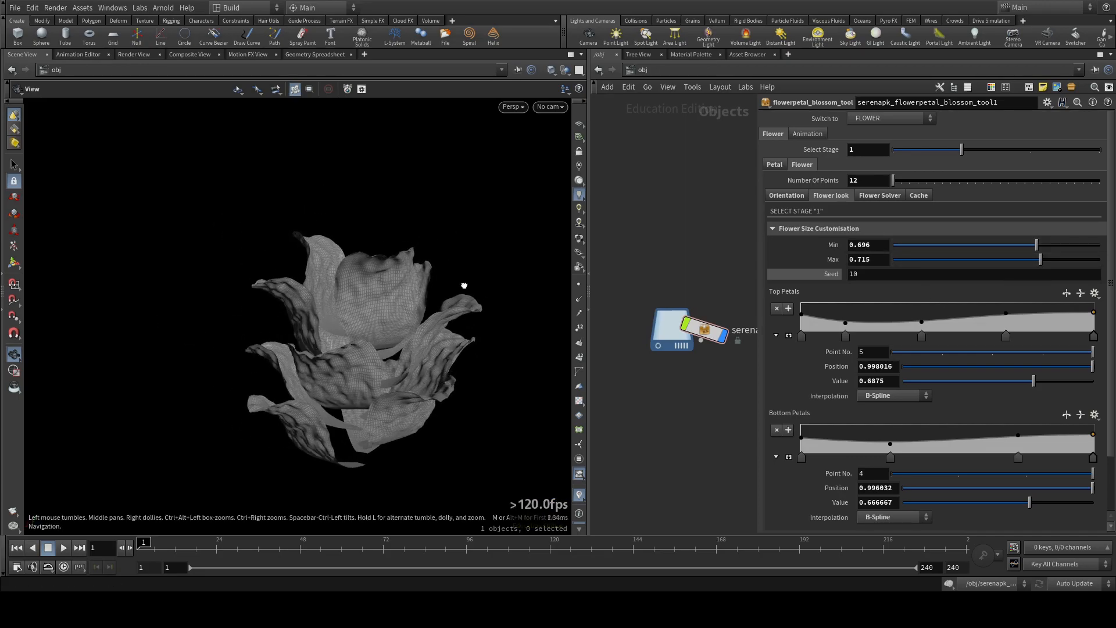
click(808, 134)
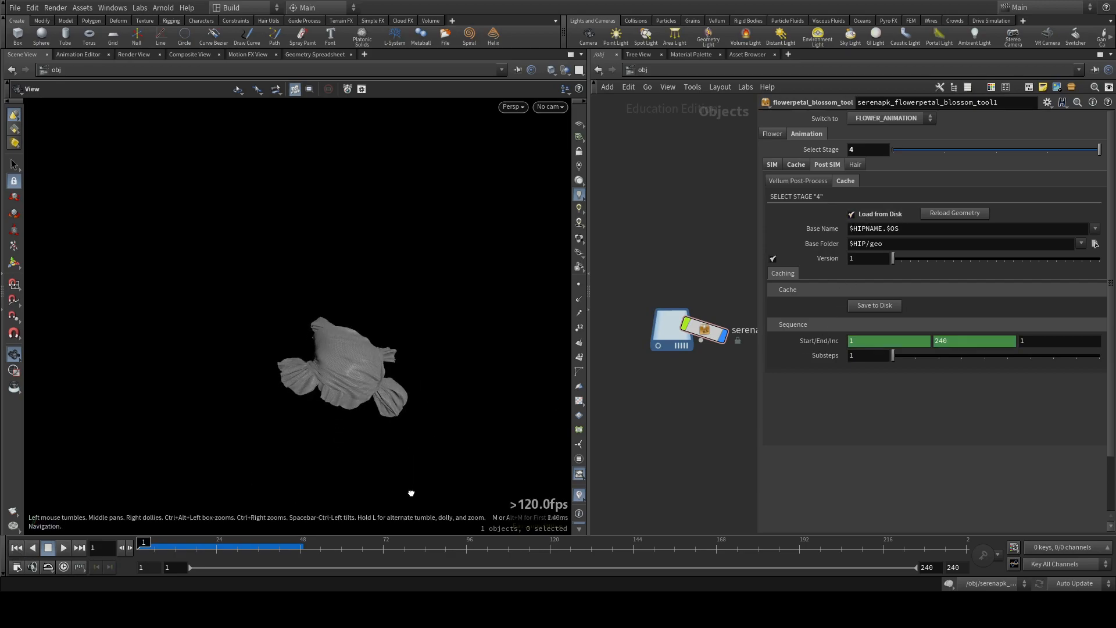
Play the cached bud-to-bloom animation from disk and return to an earlier frame.
click(63, 548)
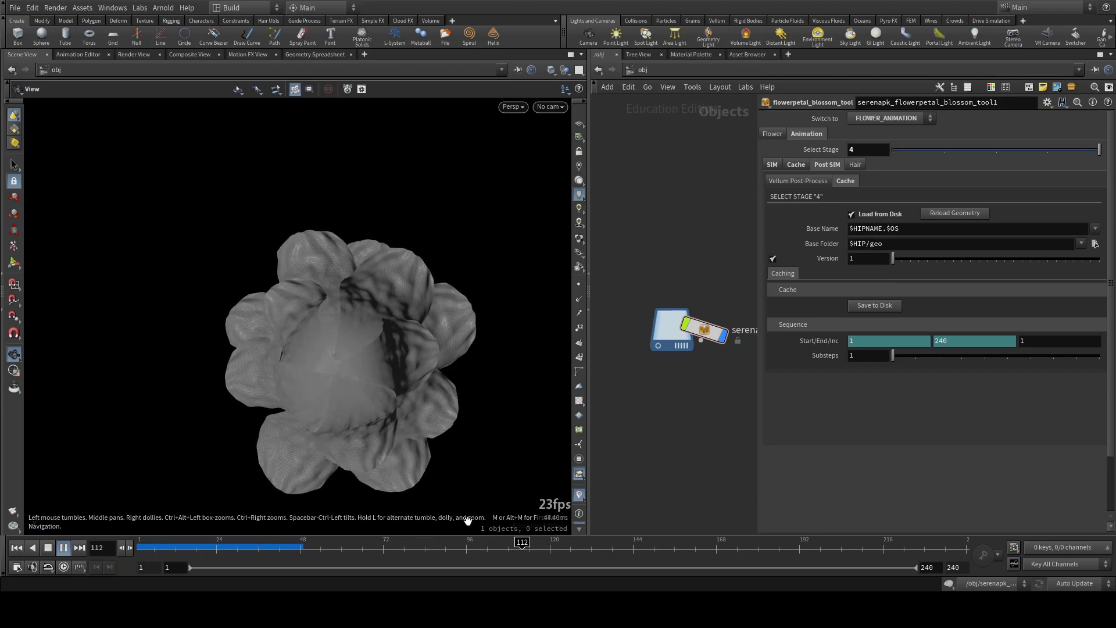
click(47, 548)
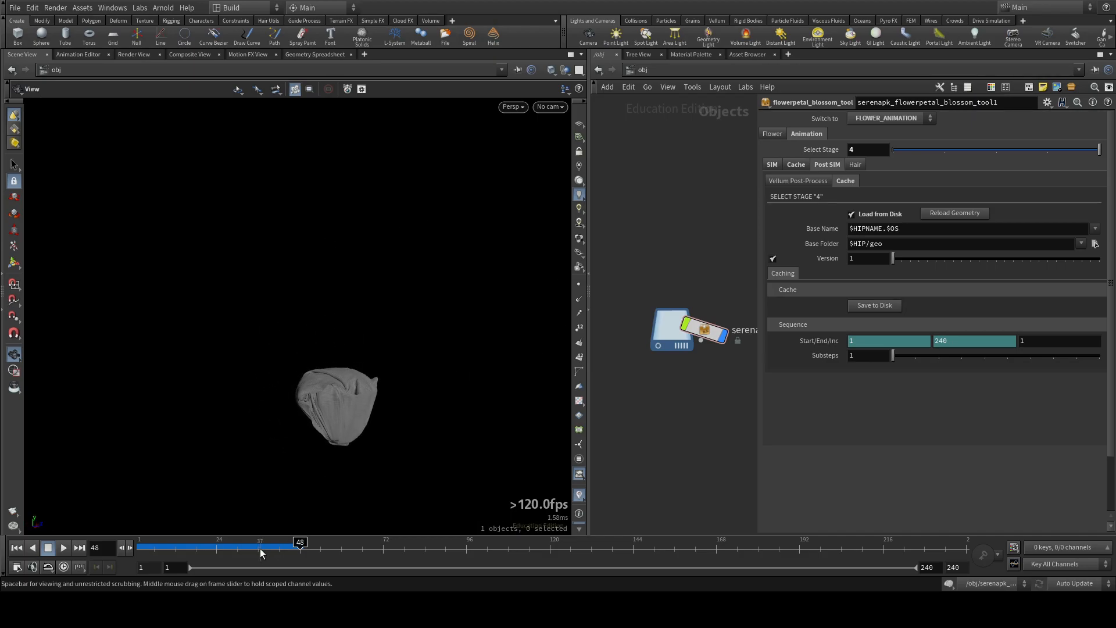
click(63, 548)
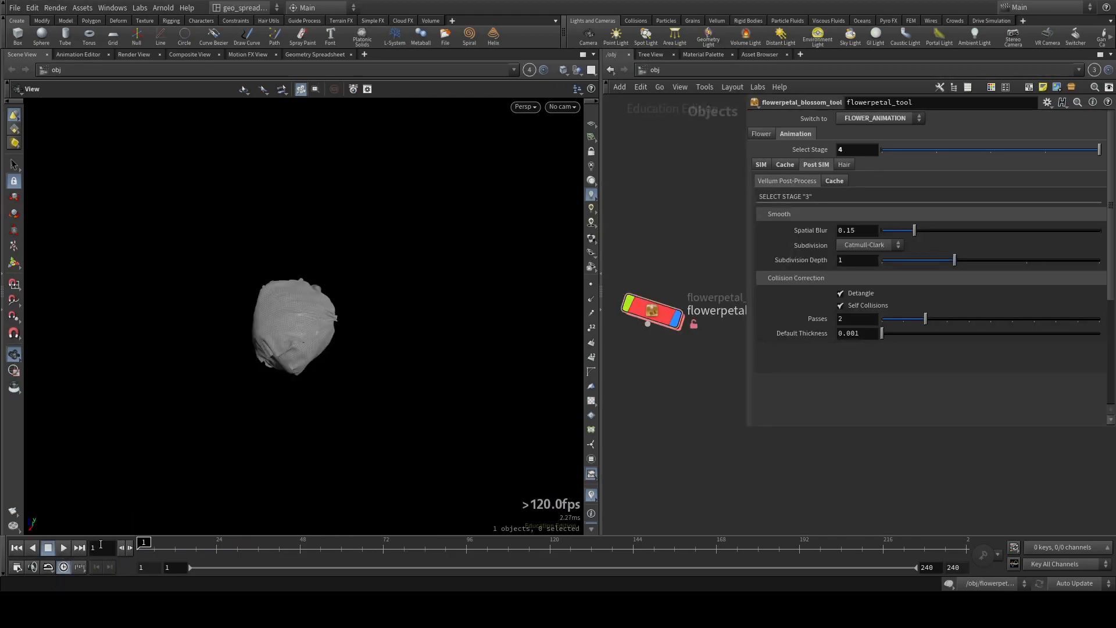
Play the second flower node's bud-unfurling animation and stop it.
click(63, 548)
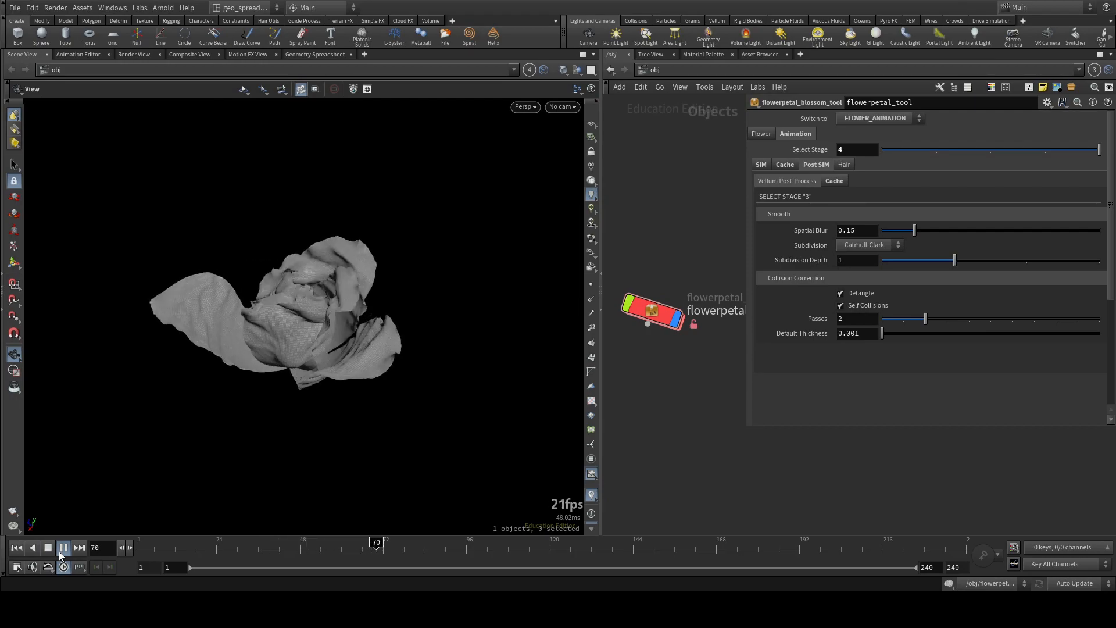
click(62, 548)
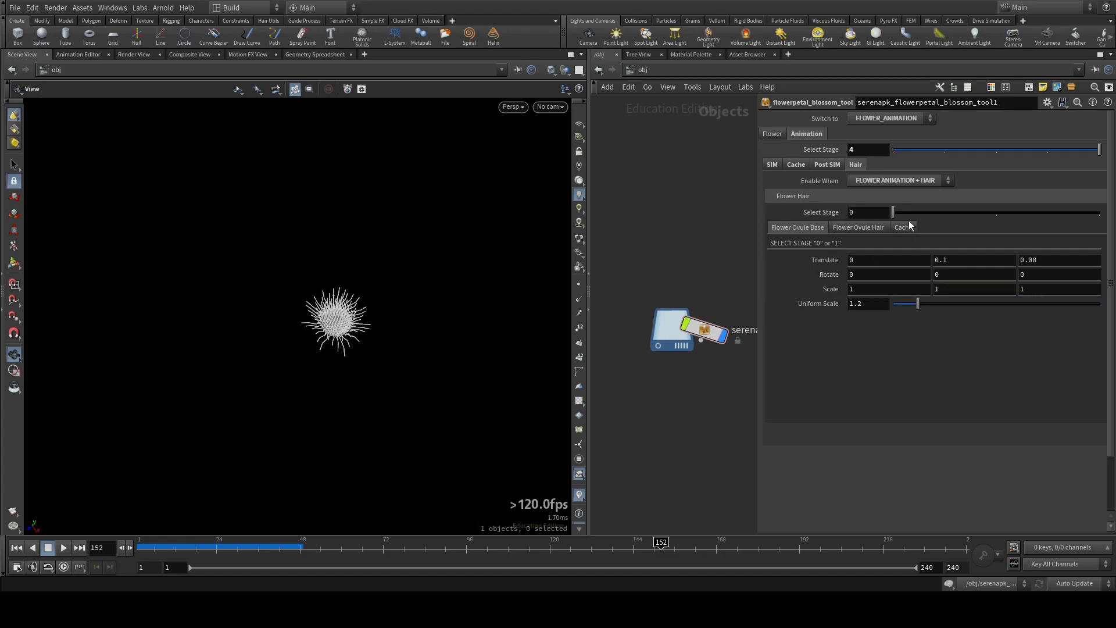
Set Flower Hair Select Stage to 1 and the ovule's Uniform Scale to 1.3.
drag(892, 212, 995, 212)
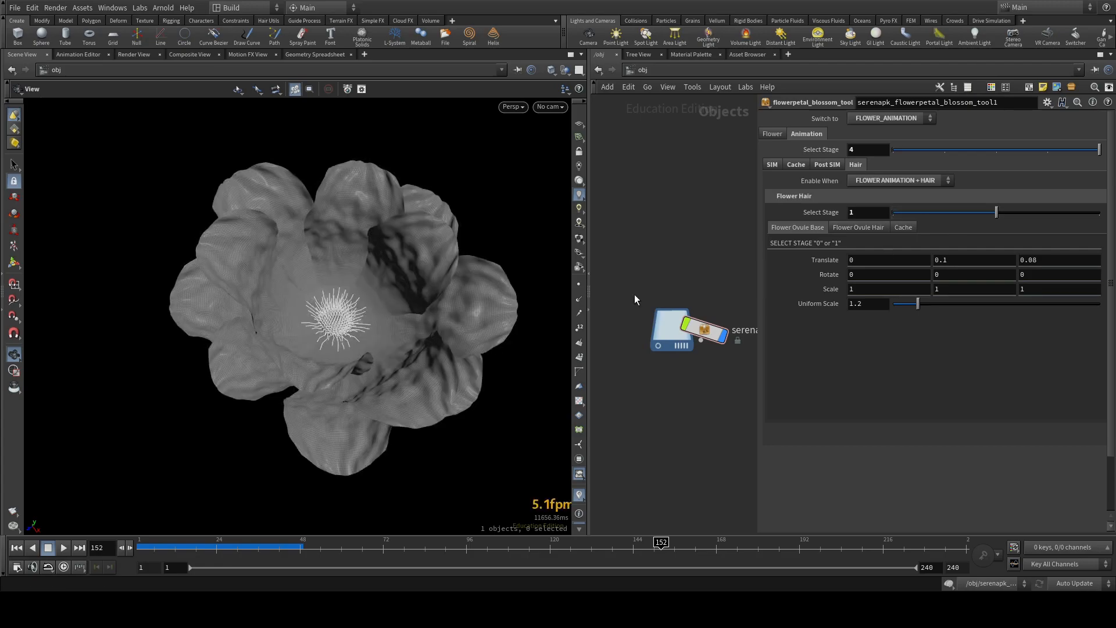
drag(918, 304, 945, 304)
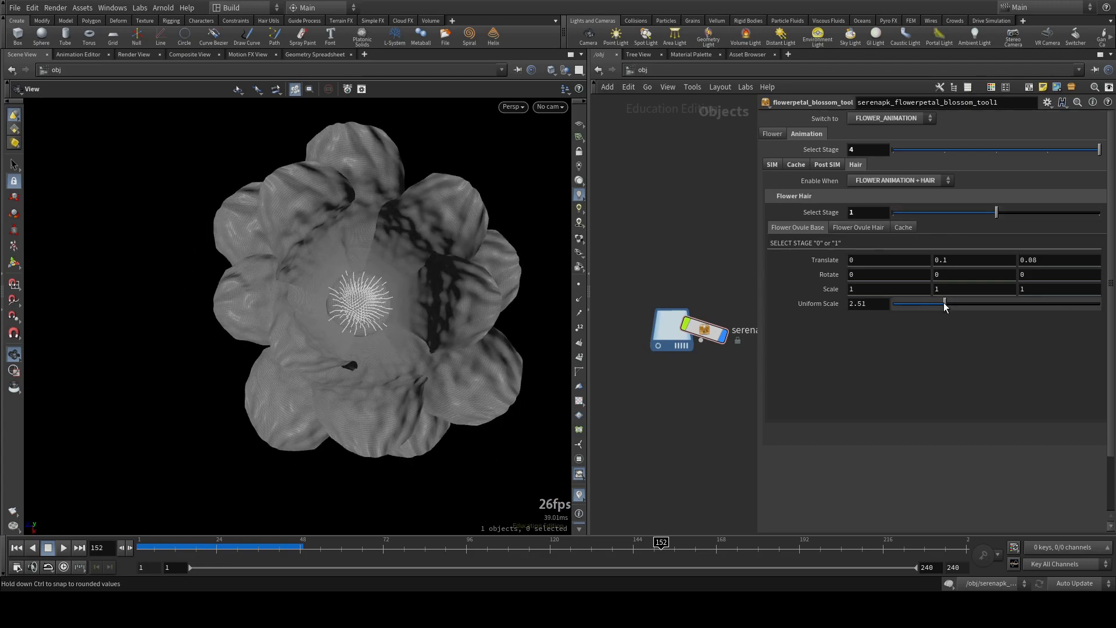
drag(945, 304, 919, 304)
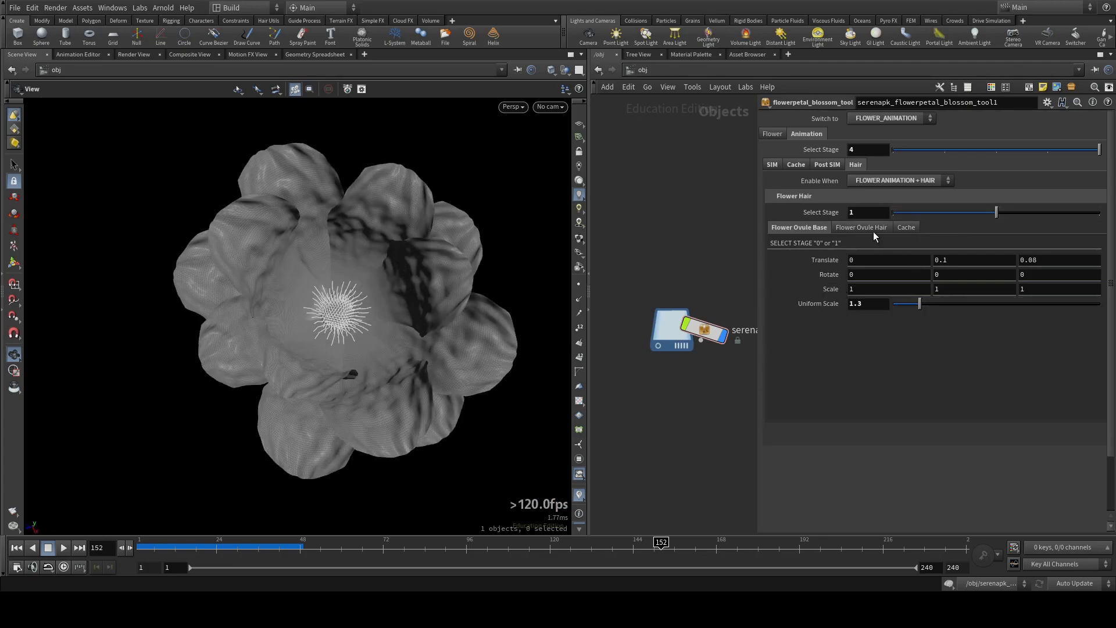
click(860, 227)
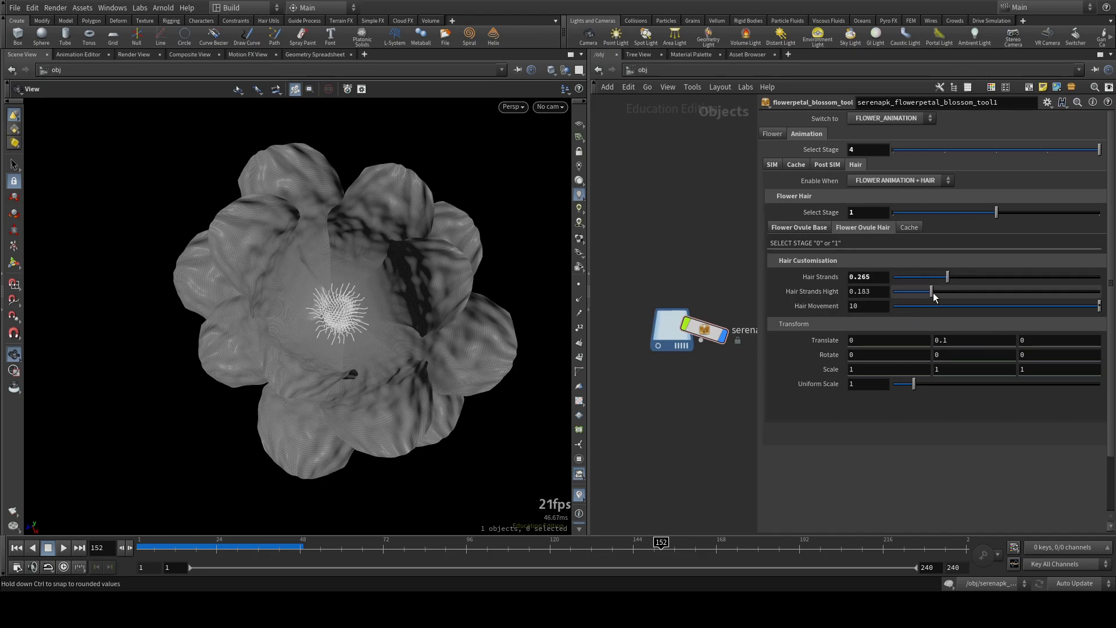